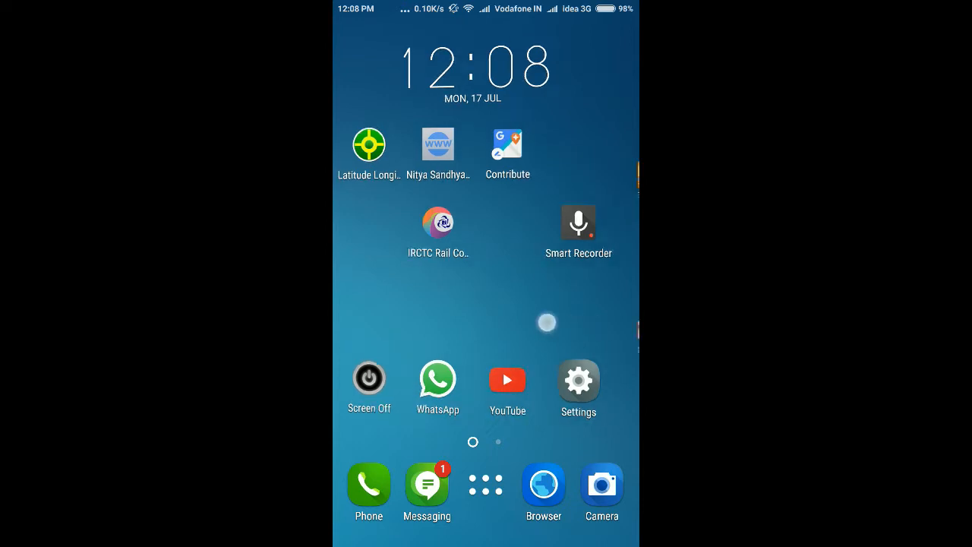
Step: Launch Google Play Store and search for 'ZTE wifi mo' to find ZTE Wi-Fi Monitor 2.0
scroll(left, 3)
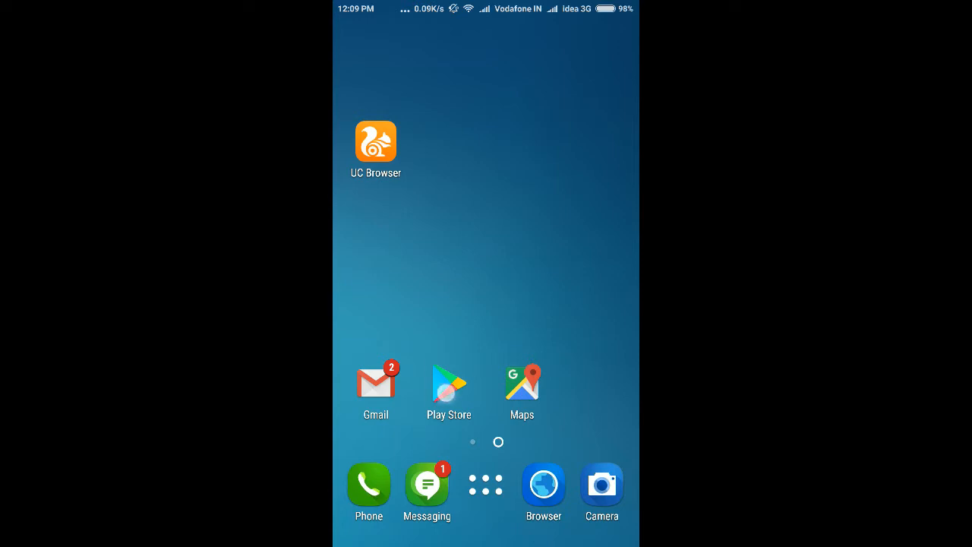
click(448, 380)
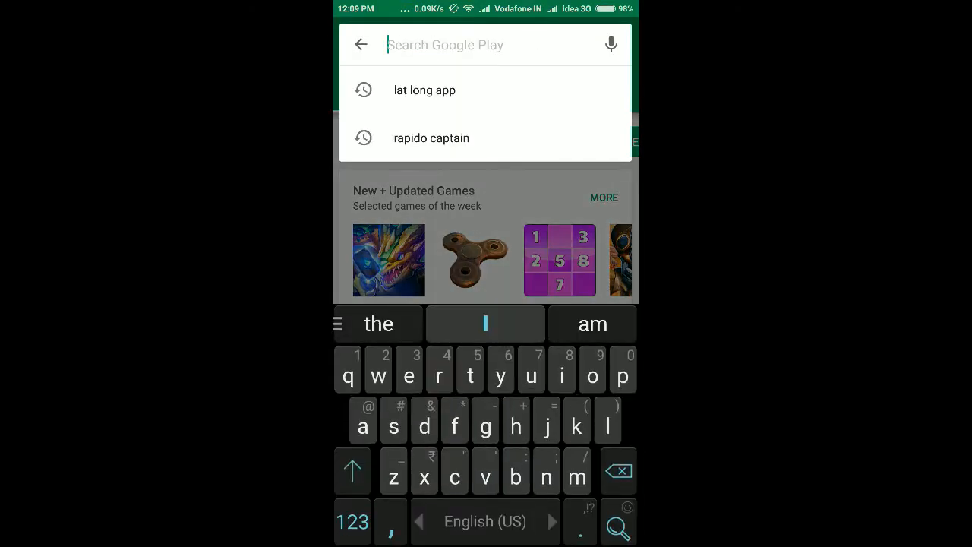
text(zte)
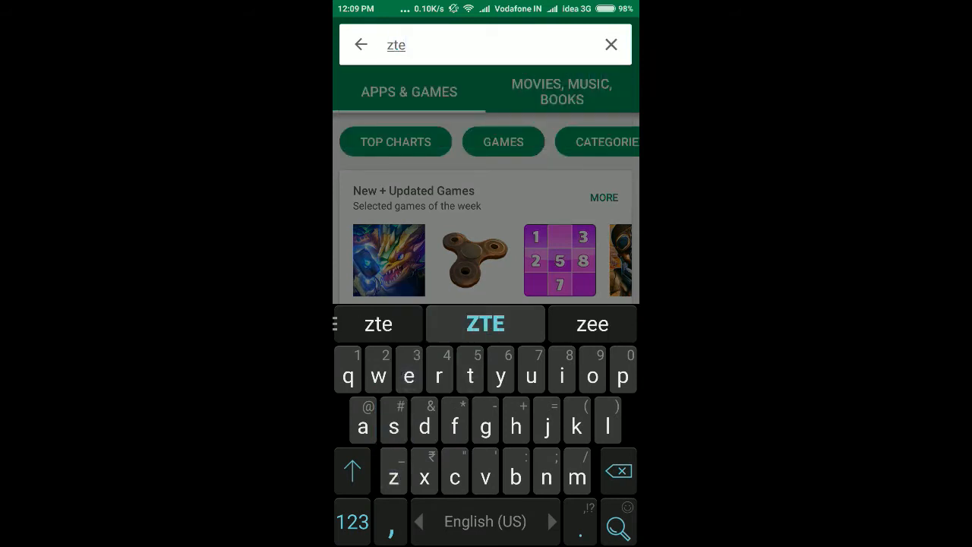
click(485, 324)
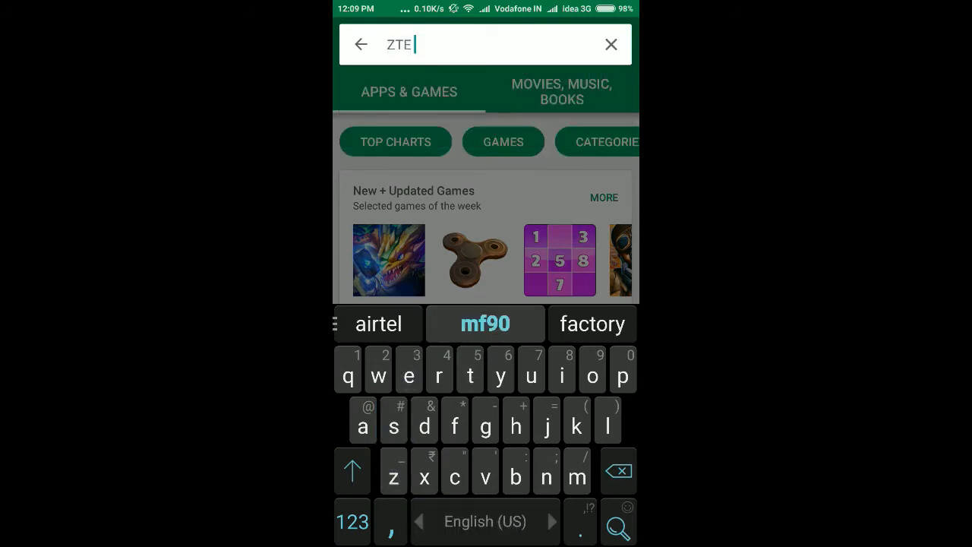
text(wifi)
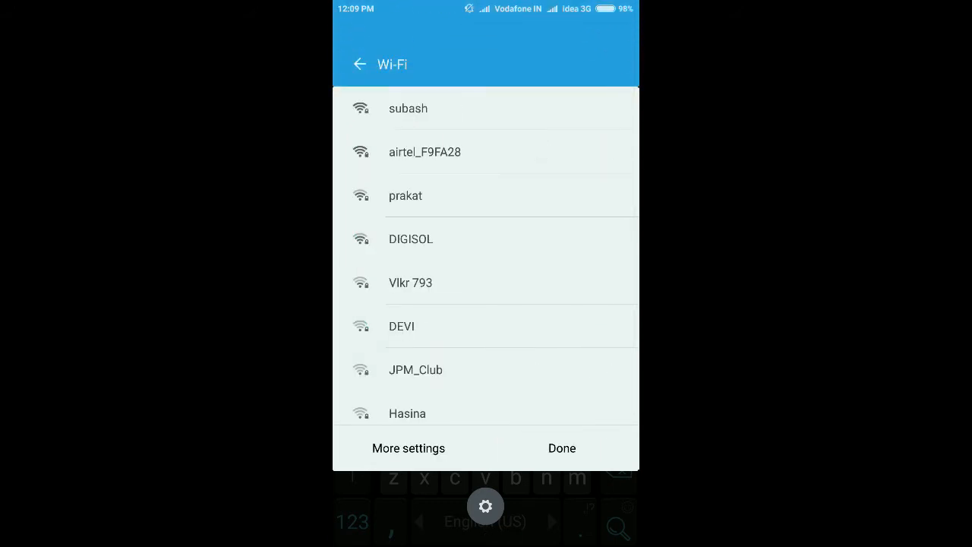
click(407, 108)
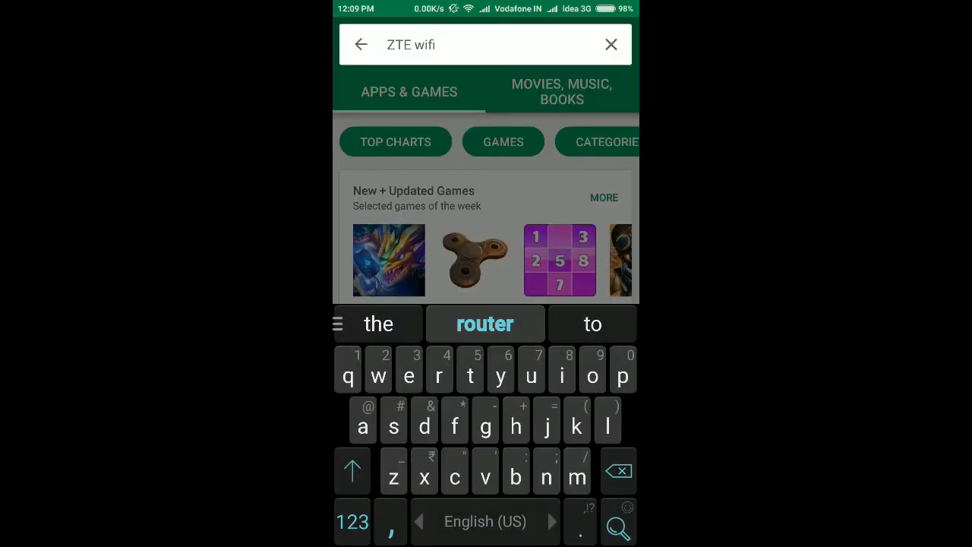
text(mo)
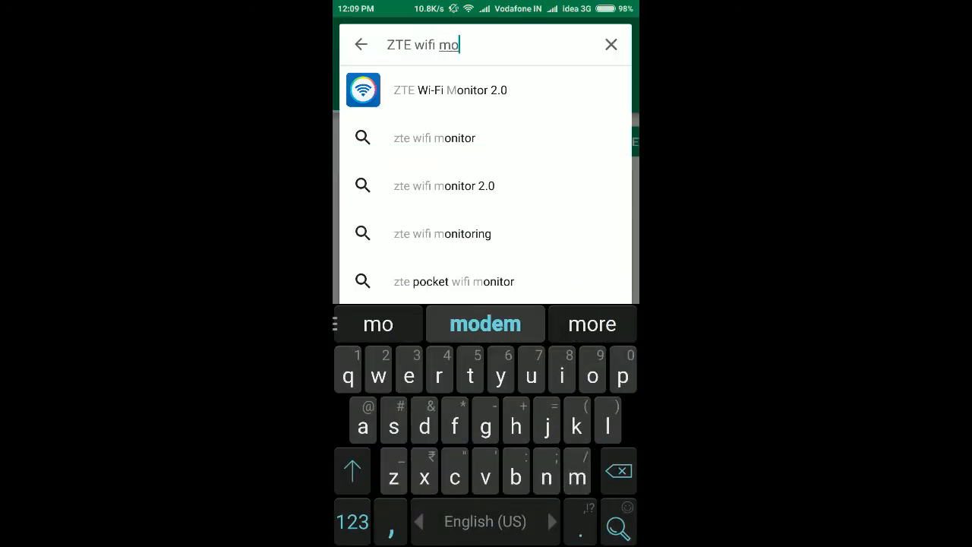
Step: Install ZTE Wi-Fi Monitor 2.0, accepting permissions, and launch it to its login screen
click(450, 89)
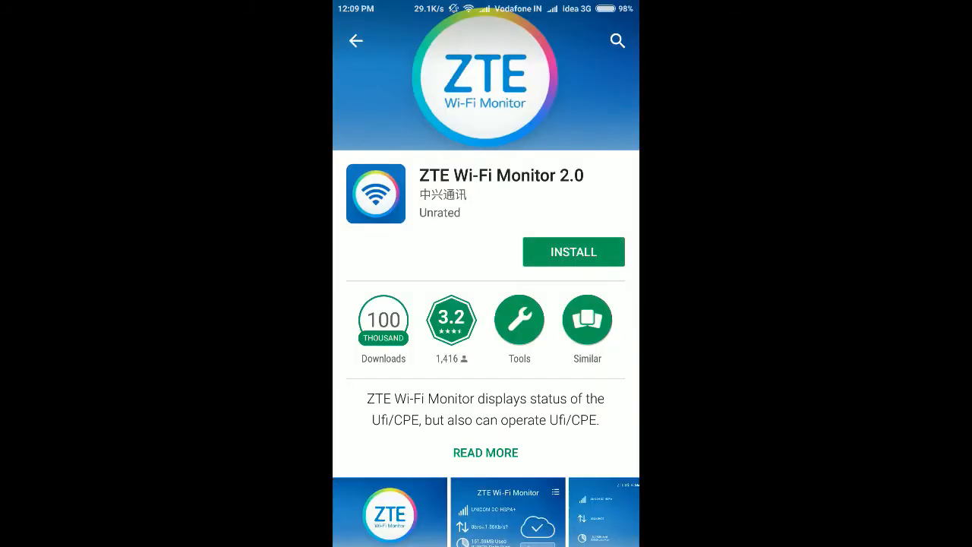
click(573, 251)
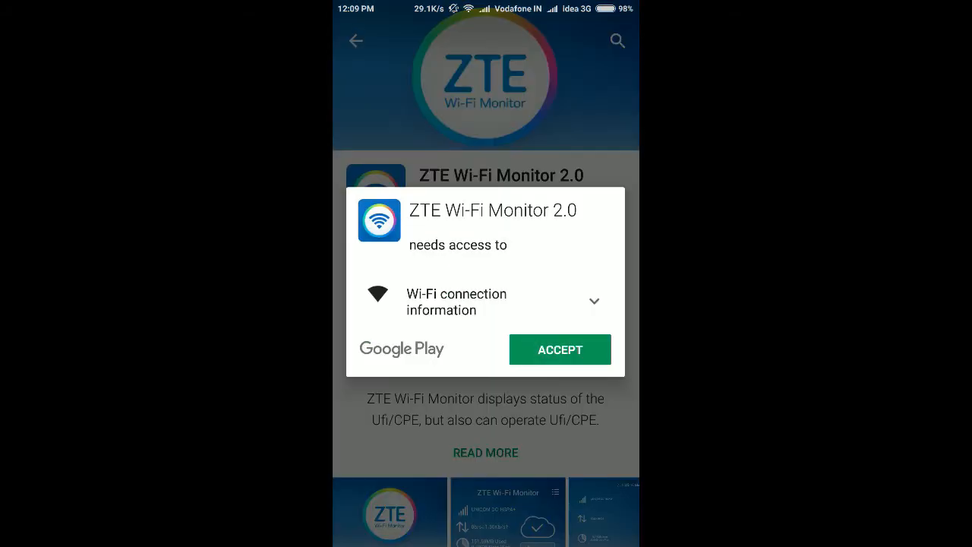
click(560, 349)
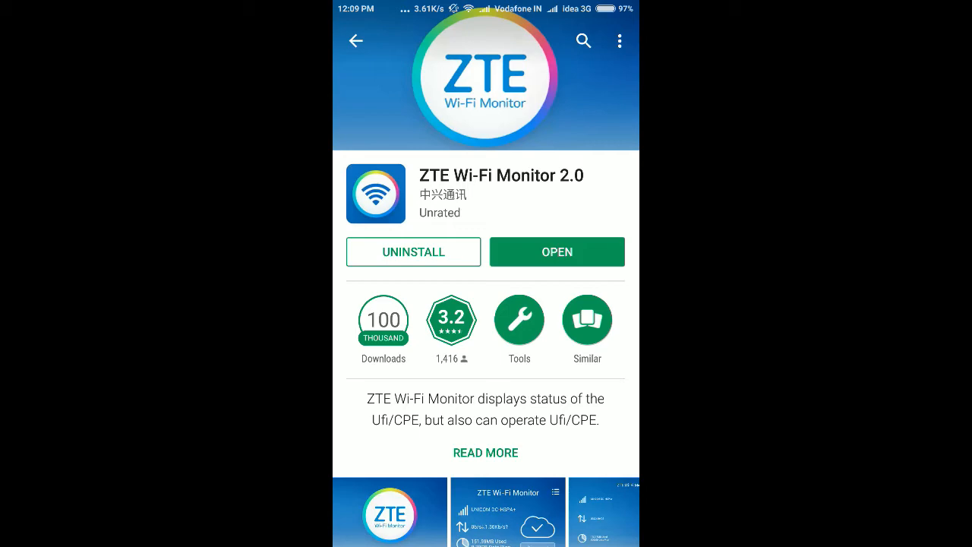
click(355, 41)
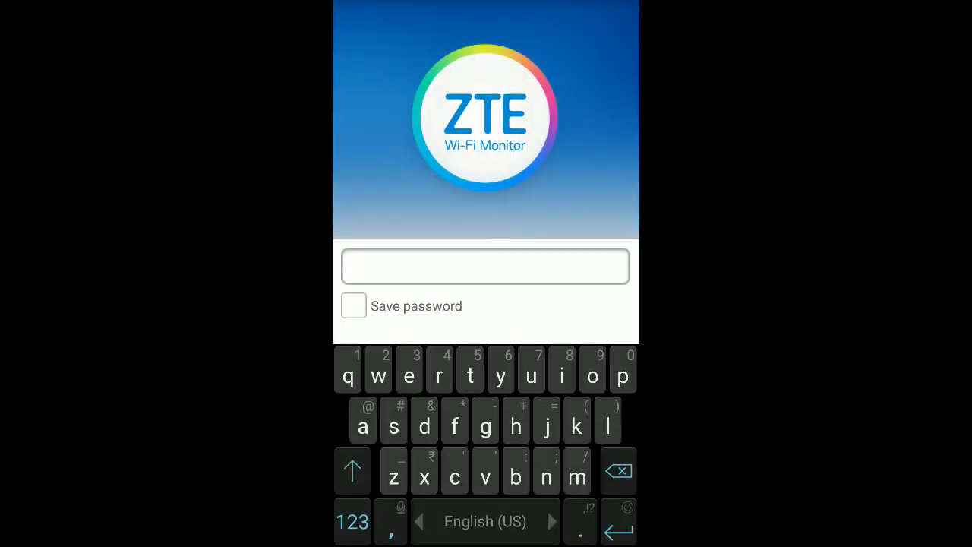
Step: Log in with the router password to reach the status dashboard
text(d)
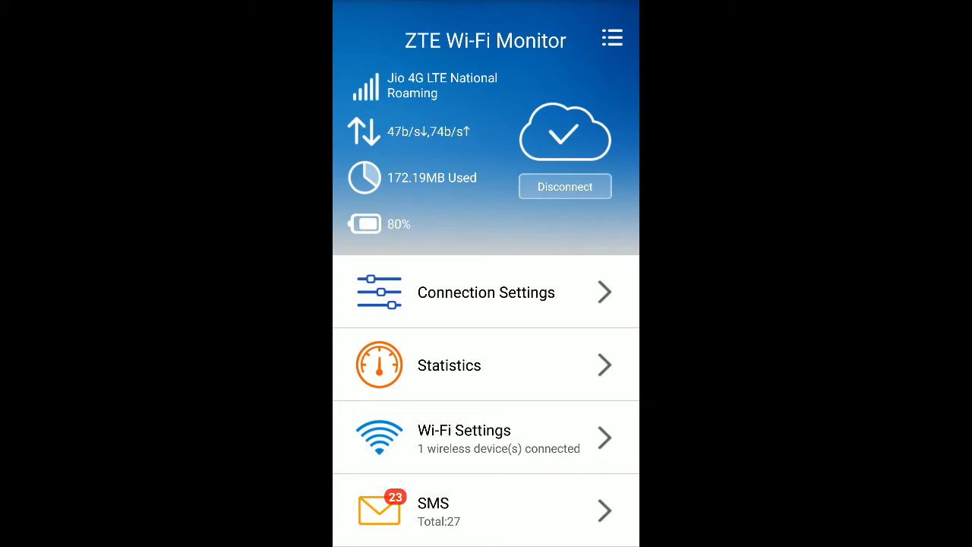
Step: Disconnect the router's mobile data and bring up the APN profile list in Connection Settings
click(486, 292)
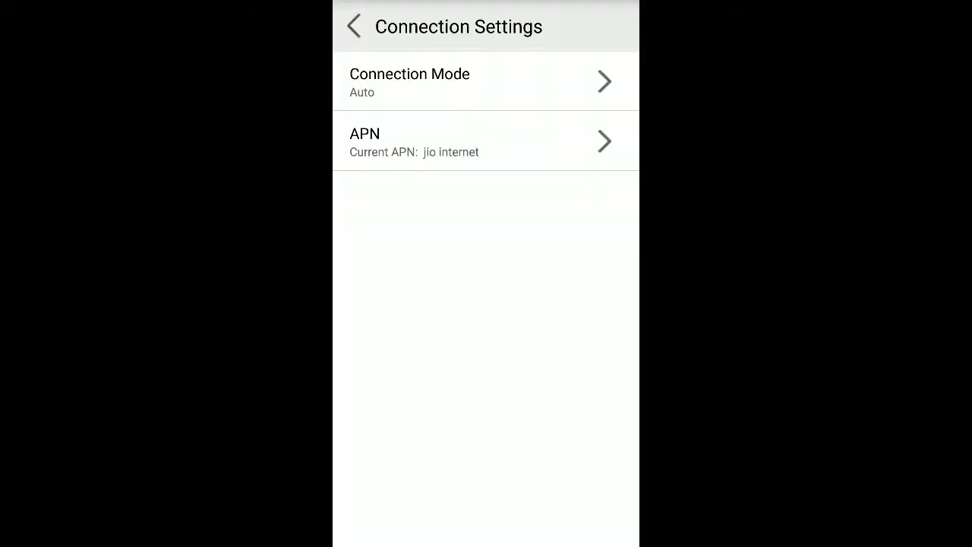
click(353, 26)
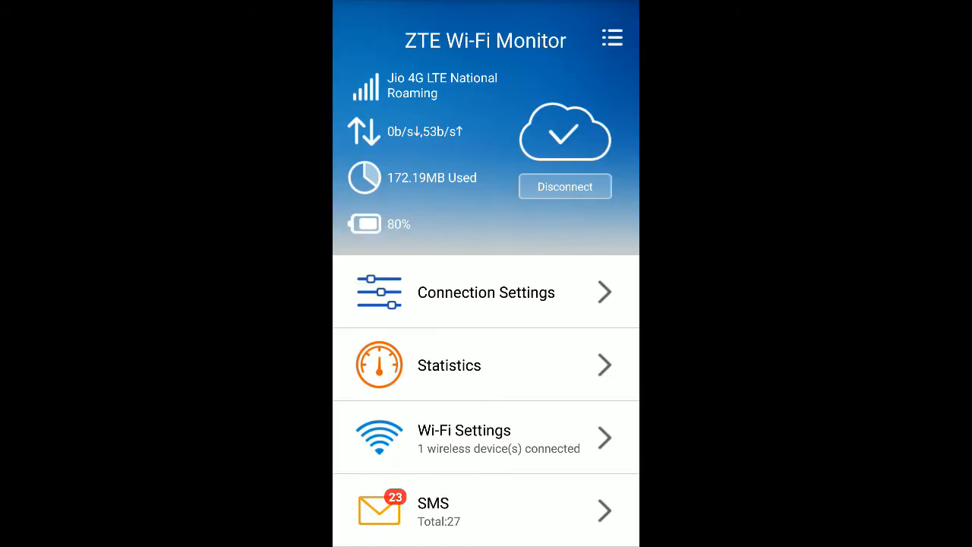
click(565, 186)
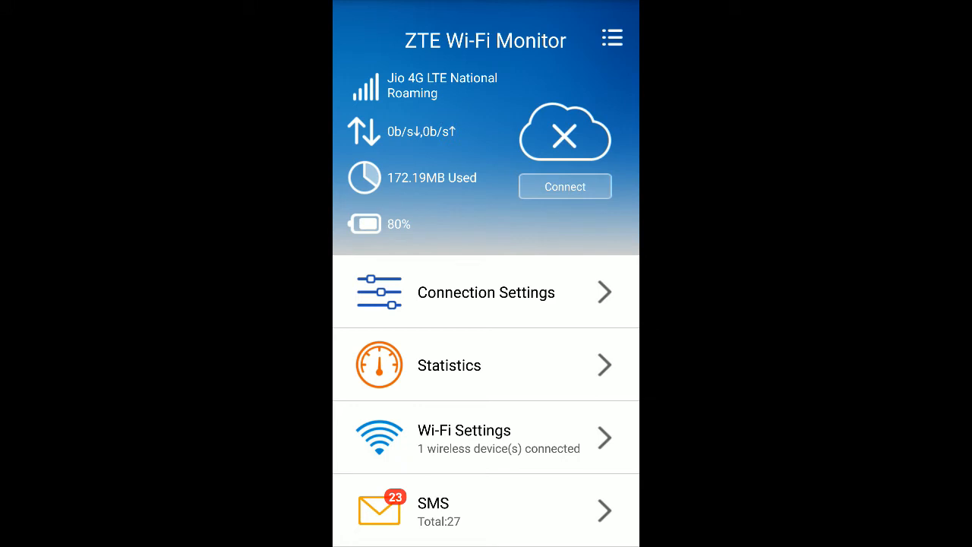
click(486, 292)
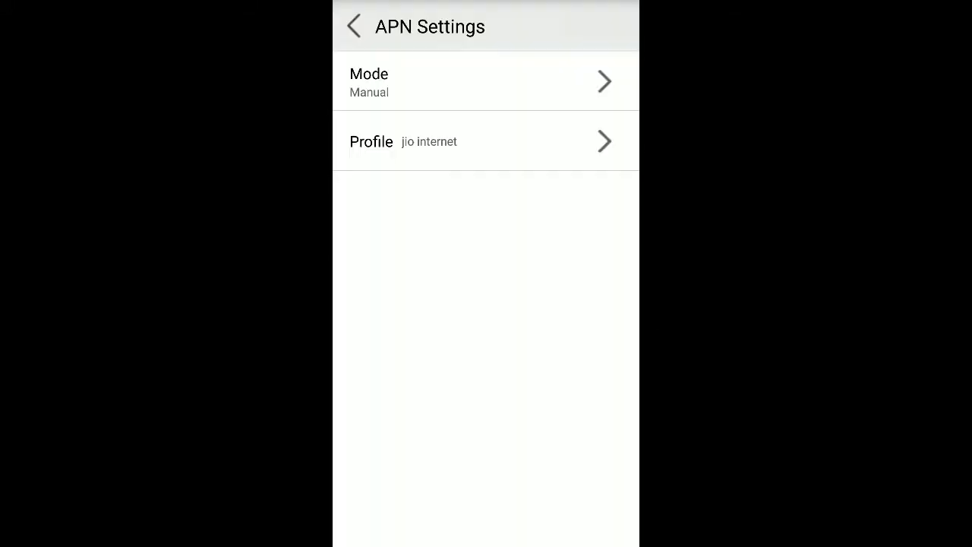
click(486, 141)
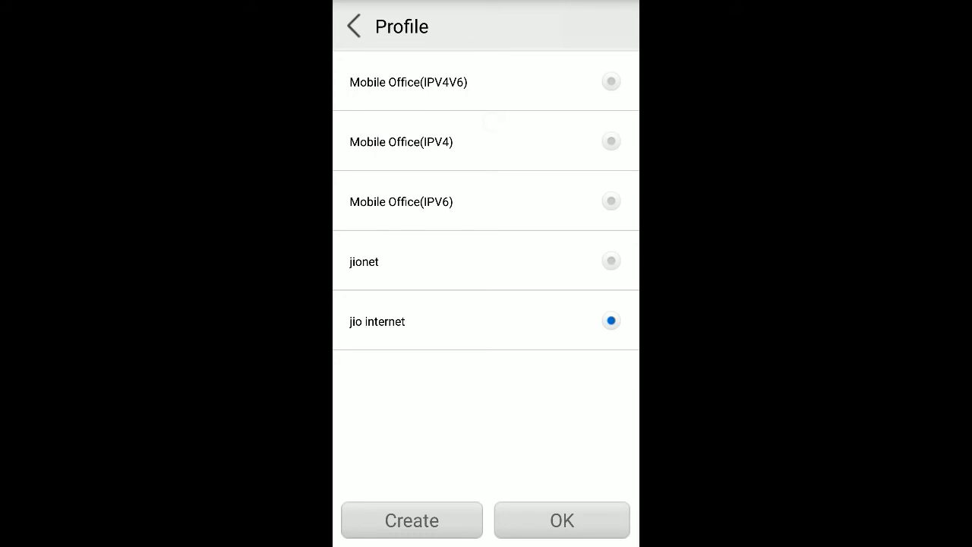
Step: Create a new APN profile with PDP type IPv4v6 and profile name 'jio abcd'
click(412, 521)
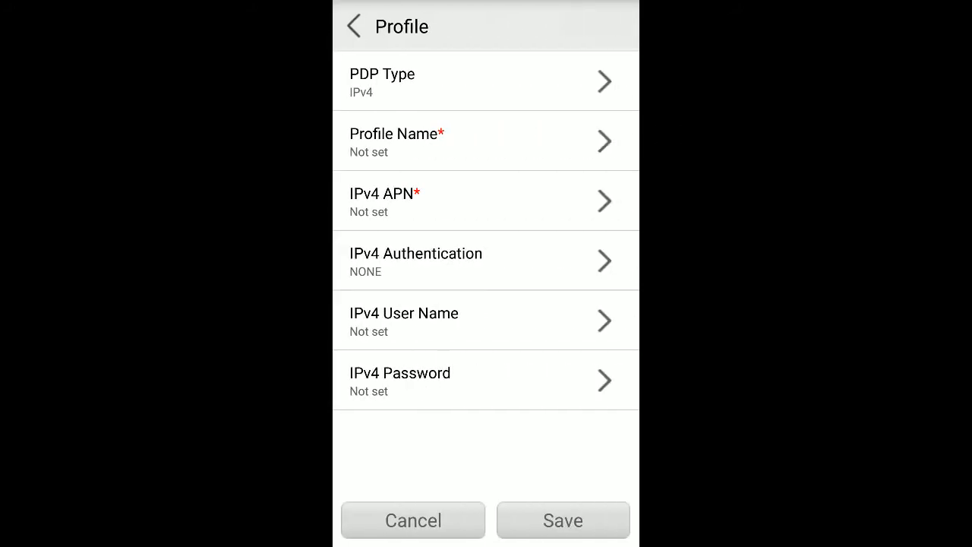
click(486, 82)
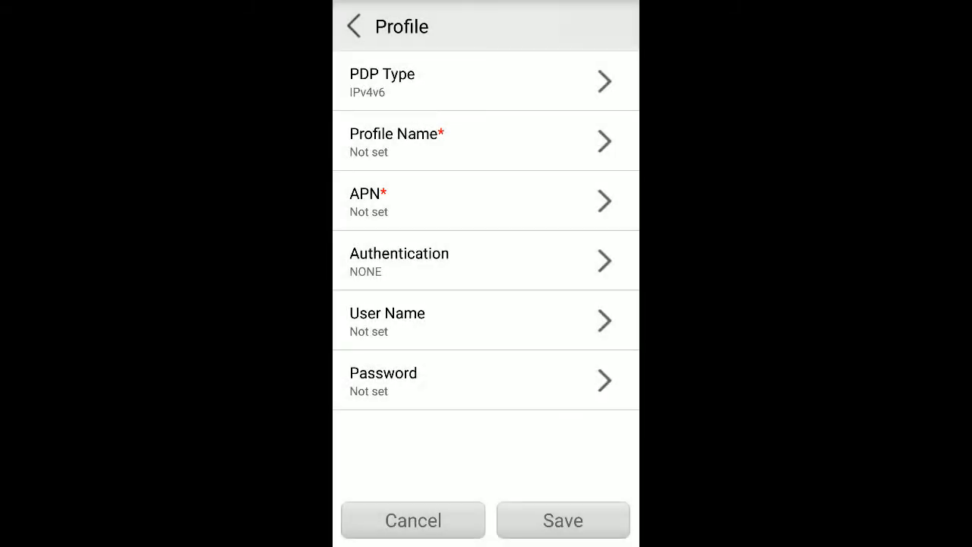
click(485, 141)
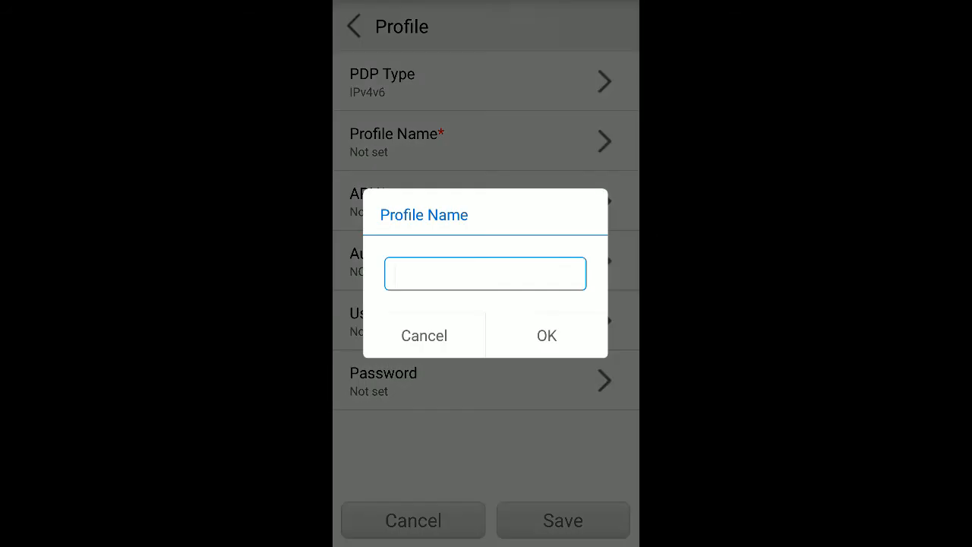
click(484, 273)
text(jio)
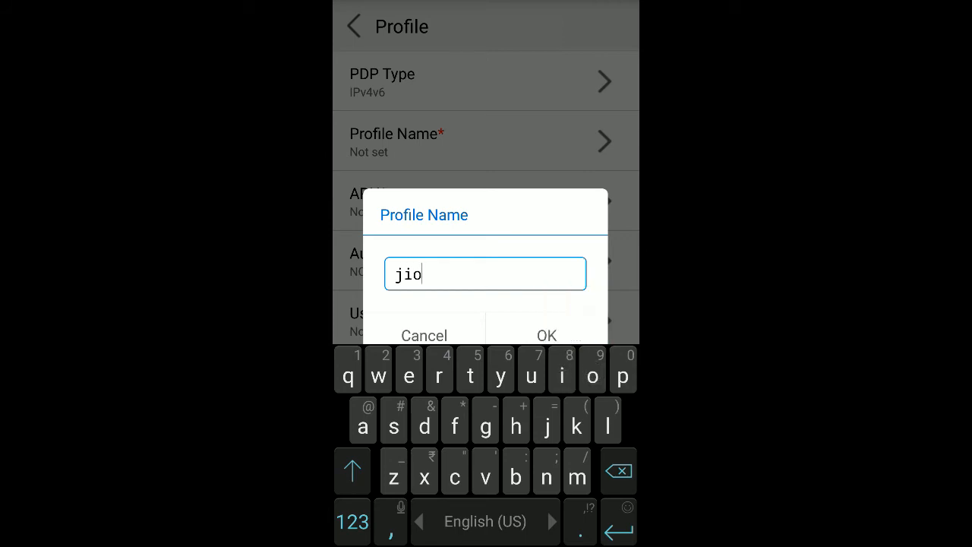
click(546, 334)
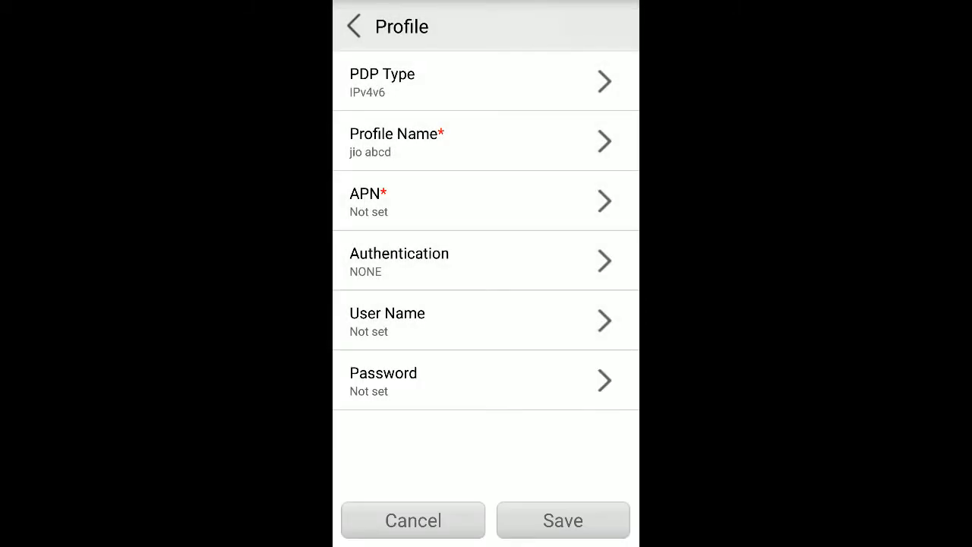
Step: Set the profile's APN to 'jionet' and save it so jio abcd joins the profile list
click(486, 200)
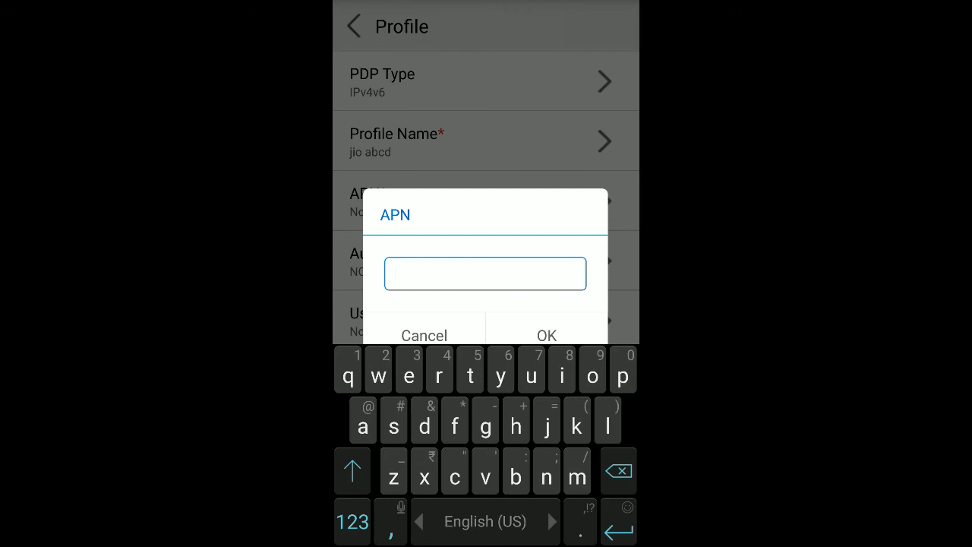
text(j)
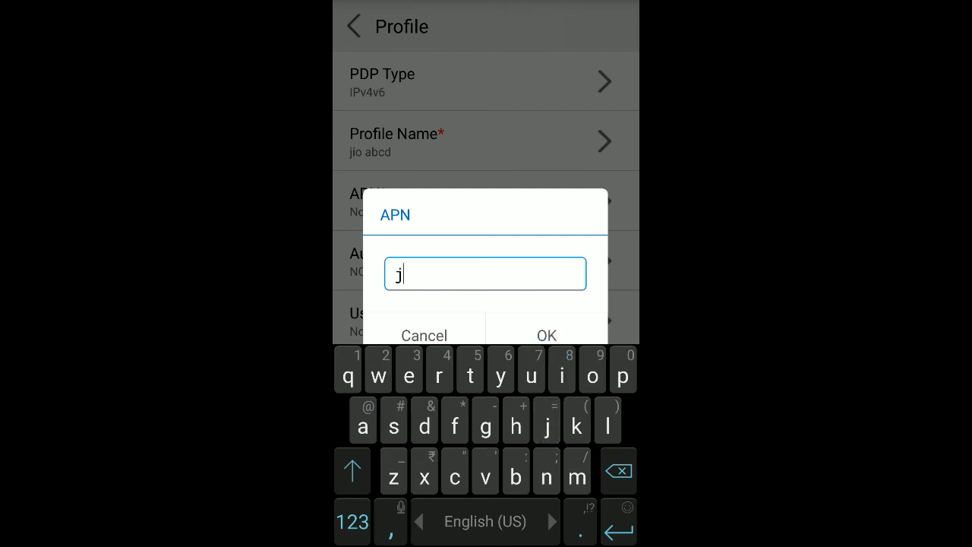
text(io)
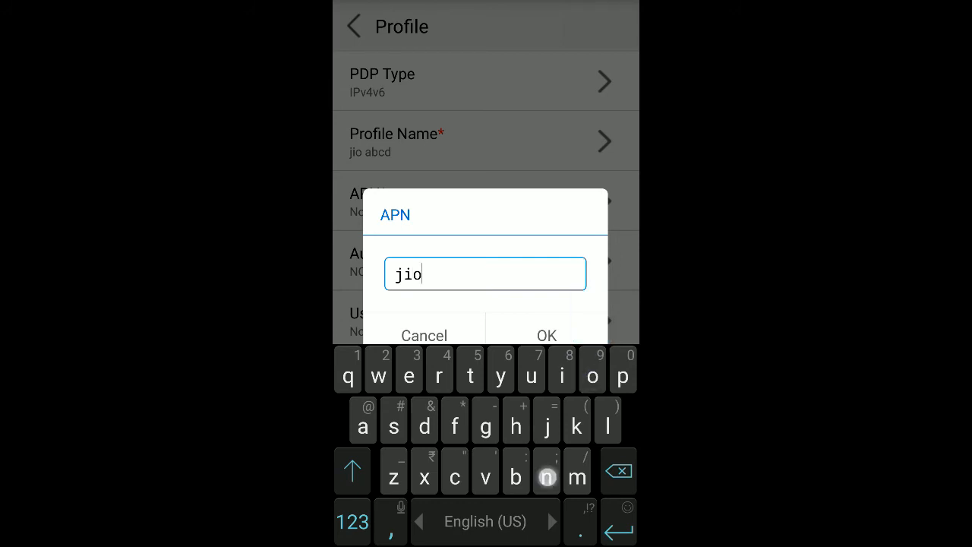
text(net)
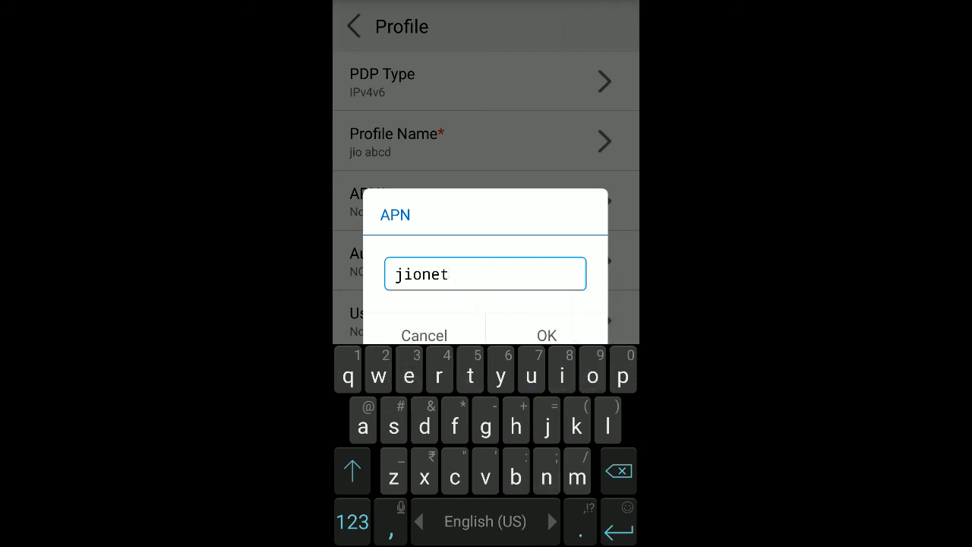
click(546, 335)
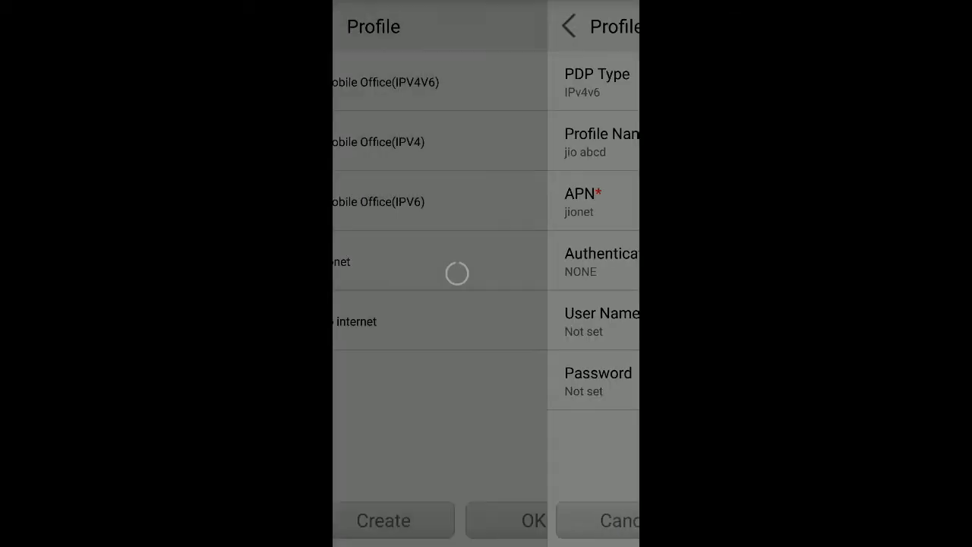
click(610, 321)
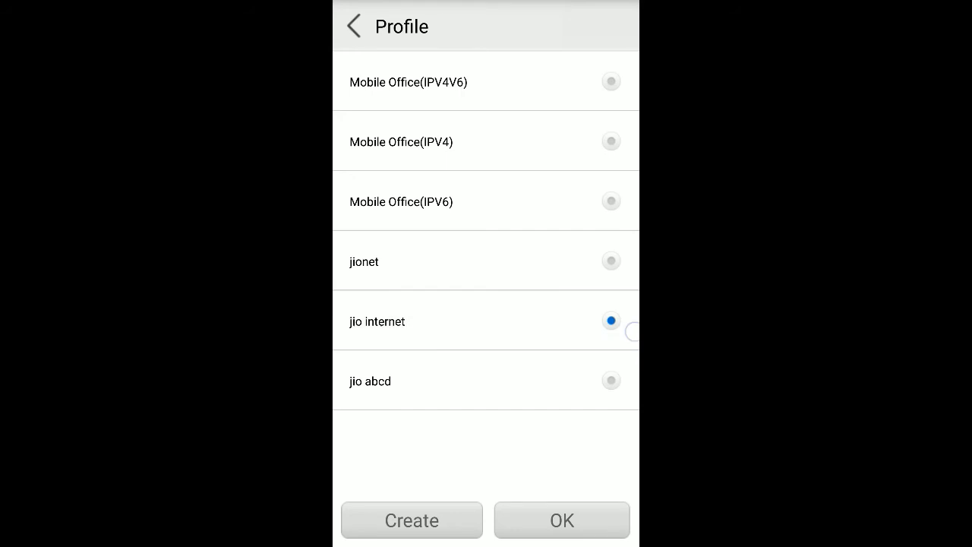
Step: Select jio abcd as the current APN profile and return to the home screen
click(611, 321)
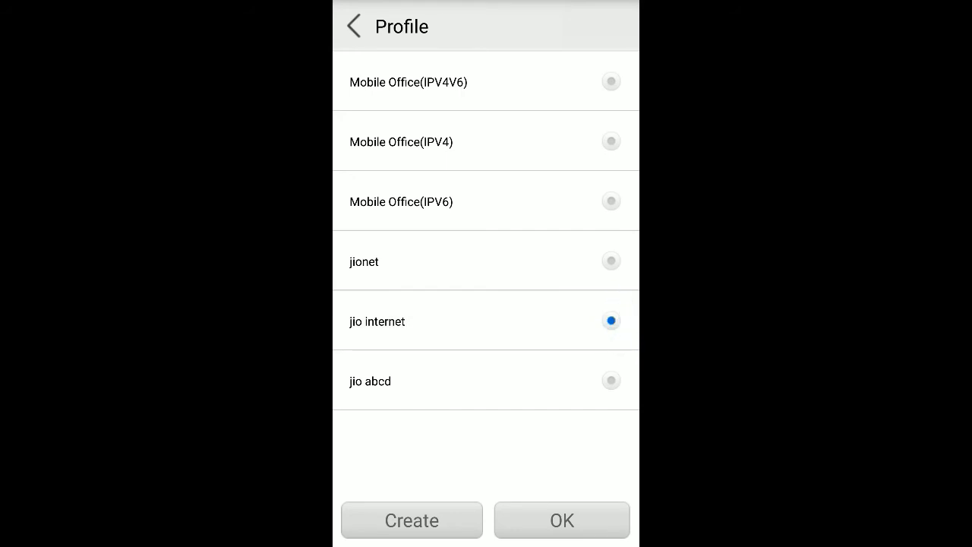
click(612, 381)
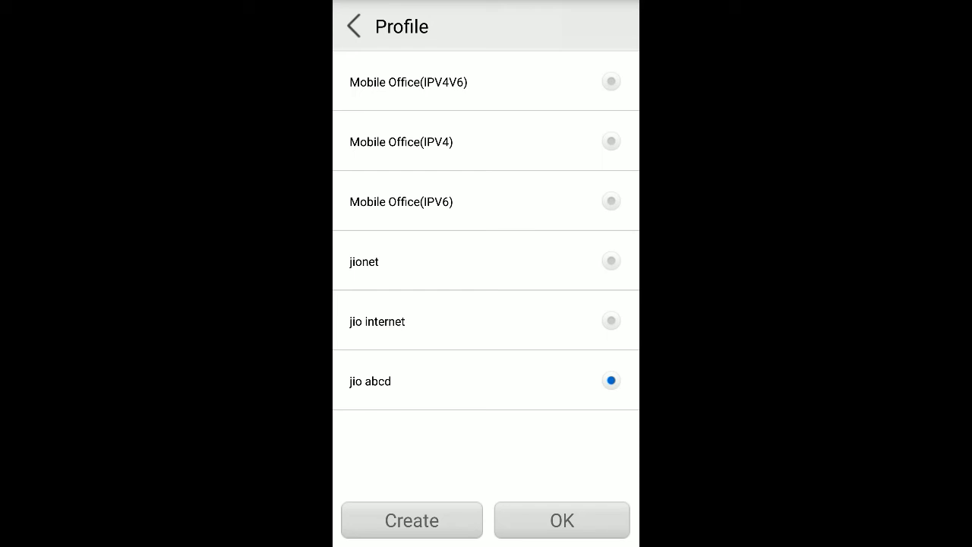
click(561, 520)
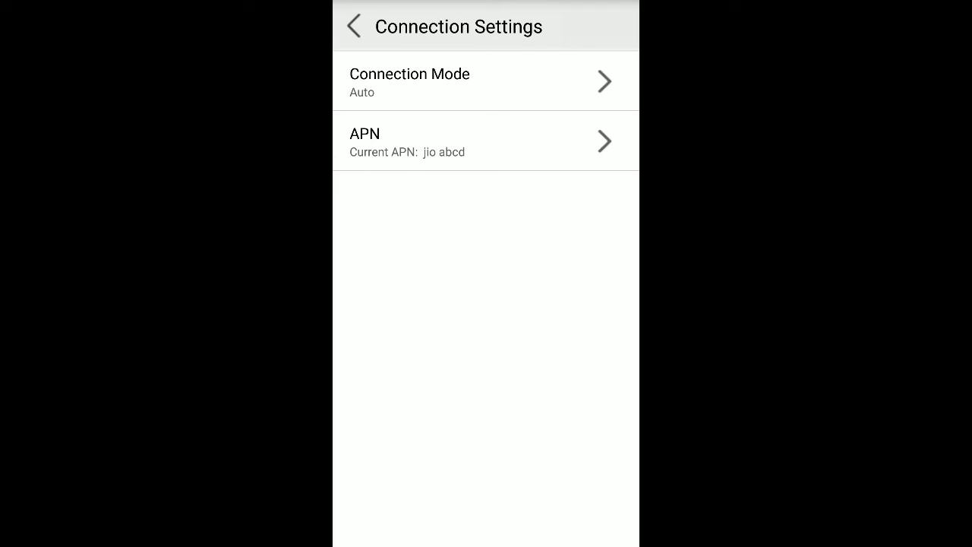
click(353, 27)
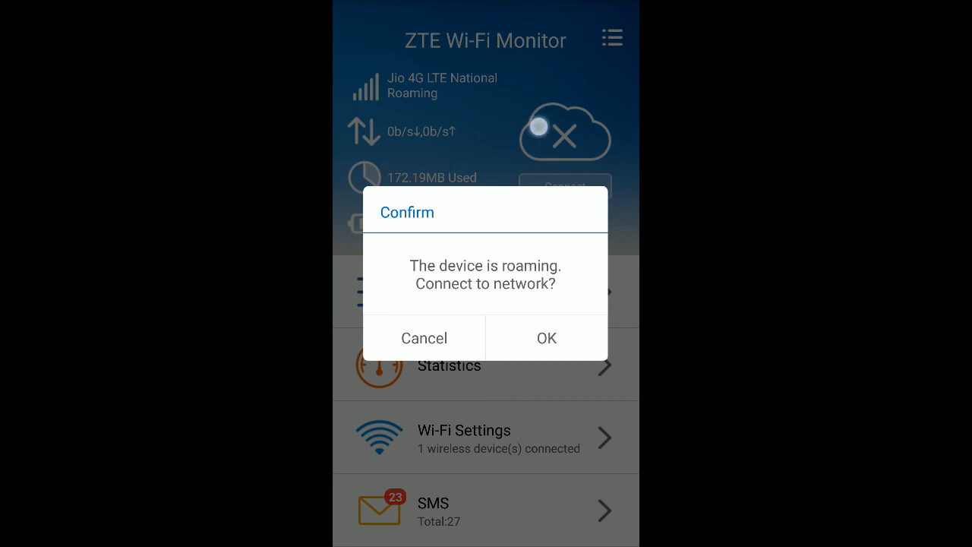
Step: Confirm the roaming prompt and connect the router over Jio 4G LTE
click(546, 338)
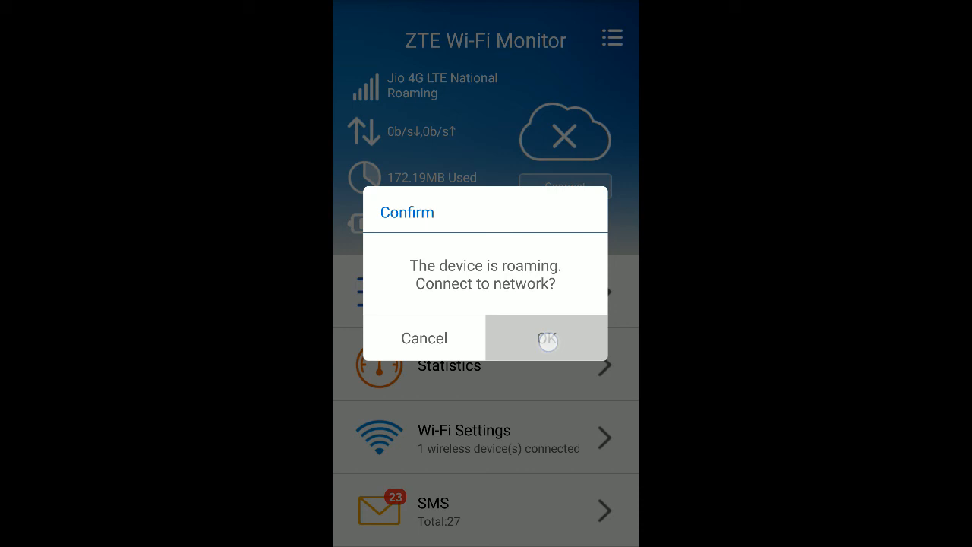
click(547, 338)
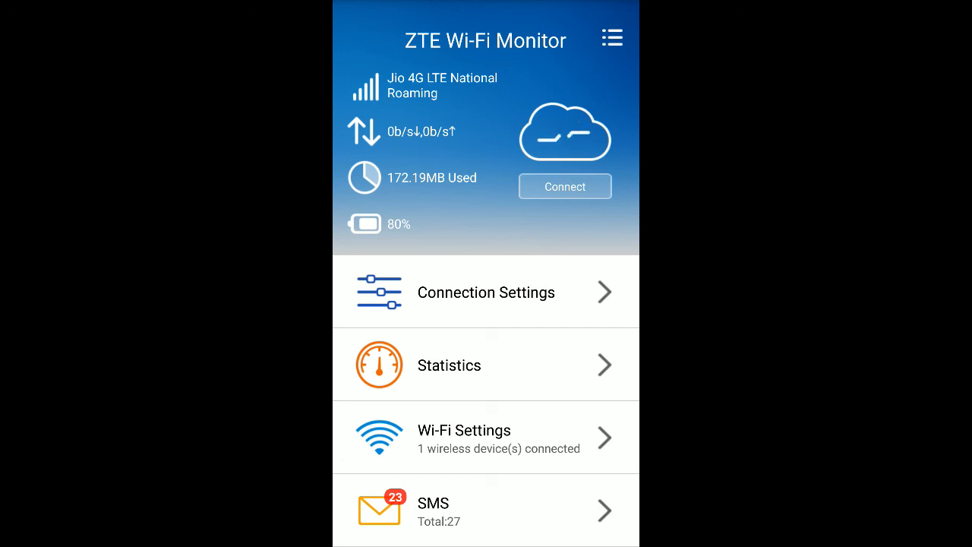
click(565, 186)
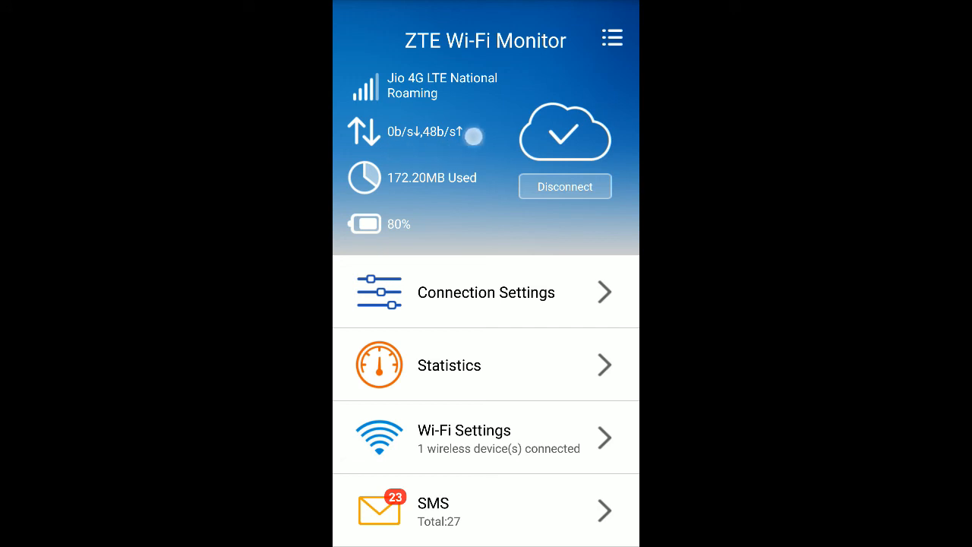
click(486, 438)
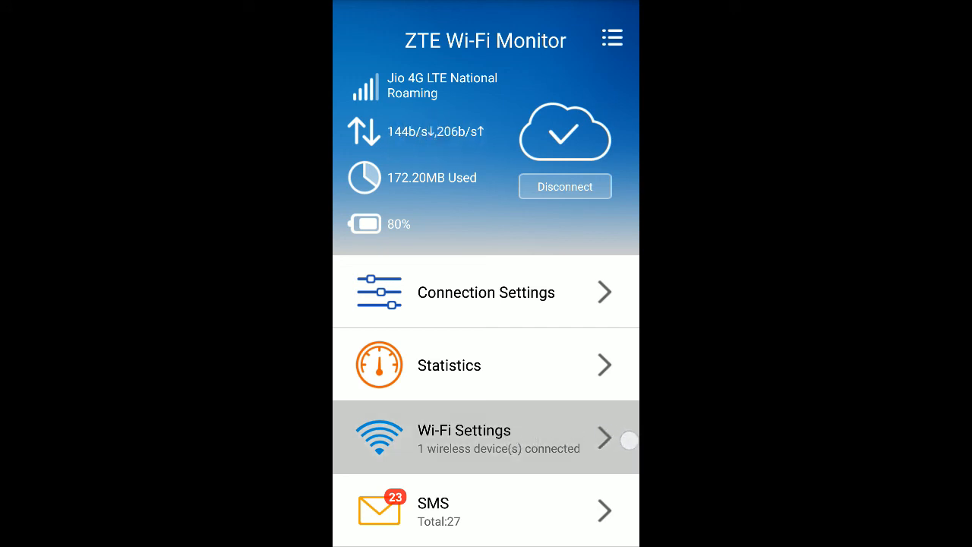
click(486, 439)
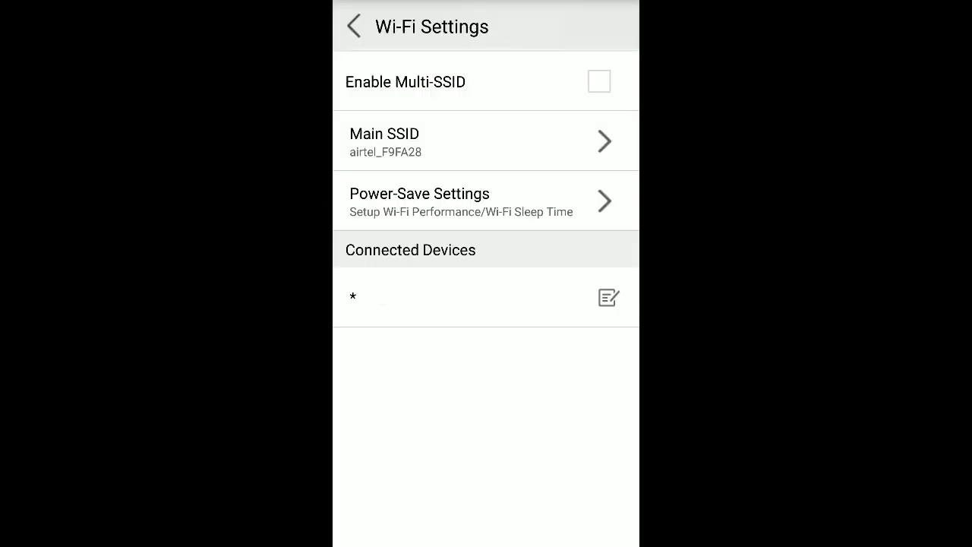
click(355, 25)
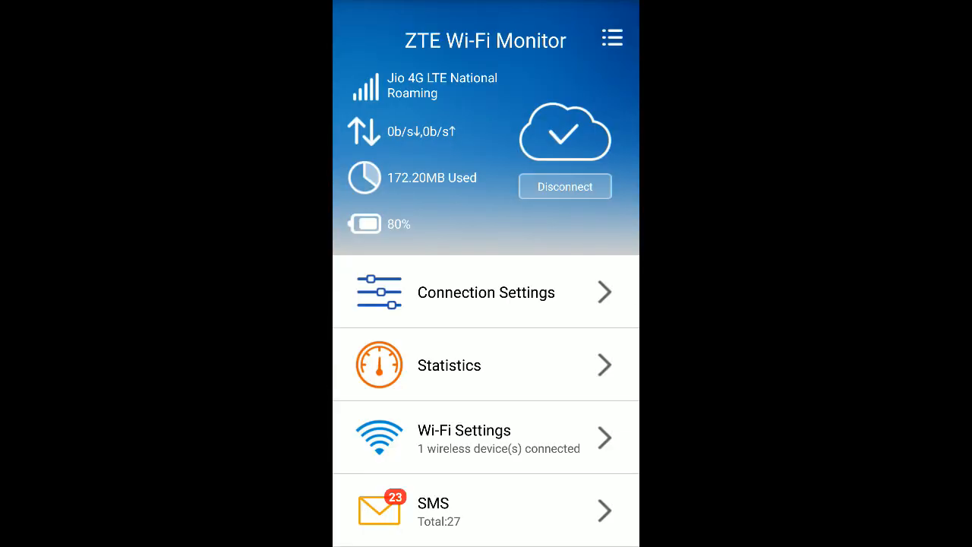